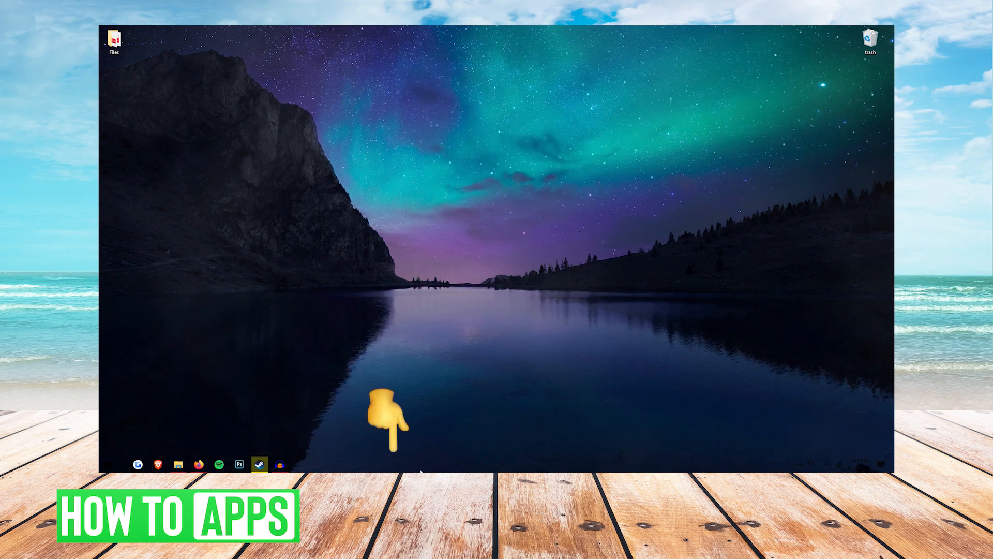
- Open the taskbar context menu by right-clicking an empty taskbar area
right_click(420, 468)
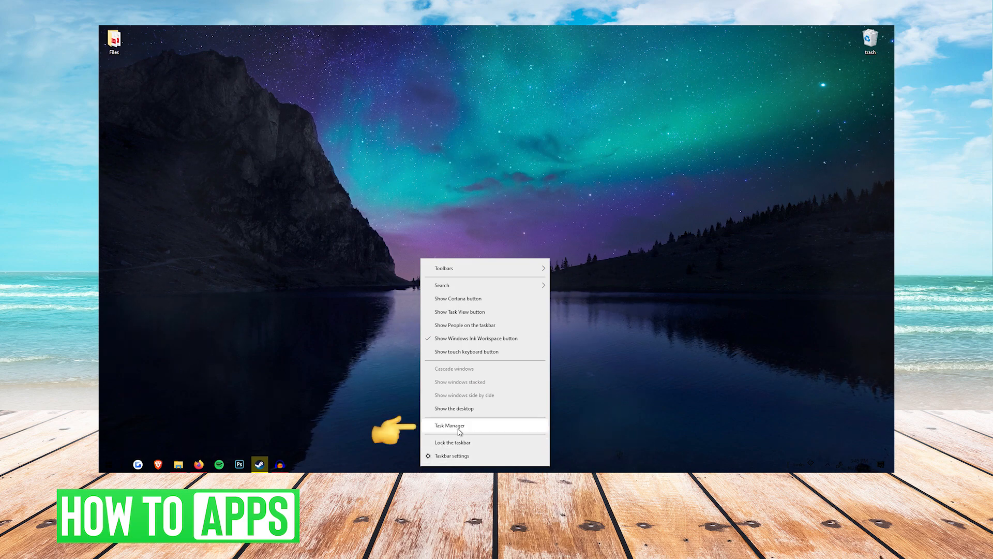
- Launch Task Manager and expand it to the detailed Processes list showing Windows Explorer
left_click(460, 425)
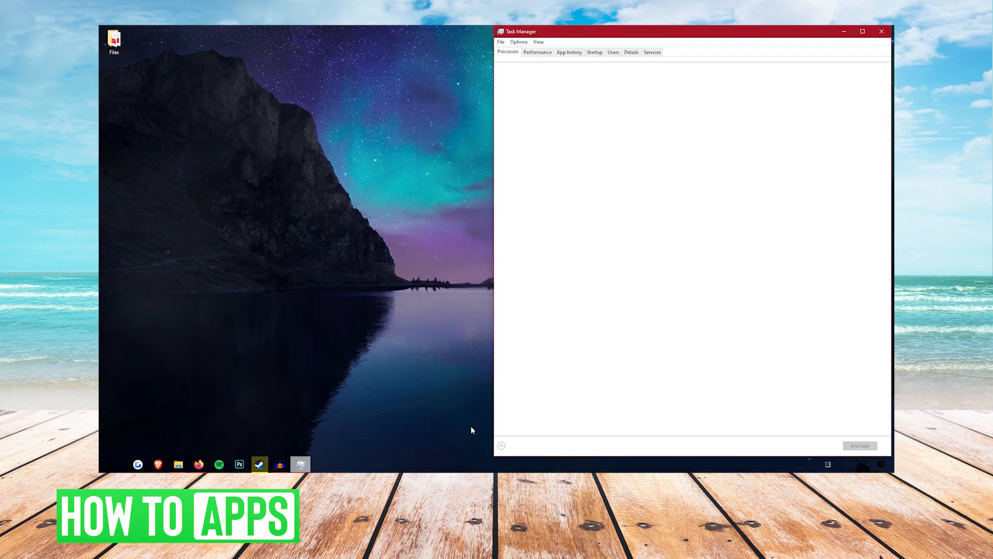
left_click(501, 445)
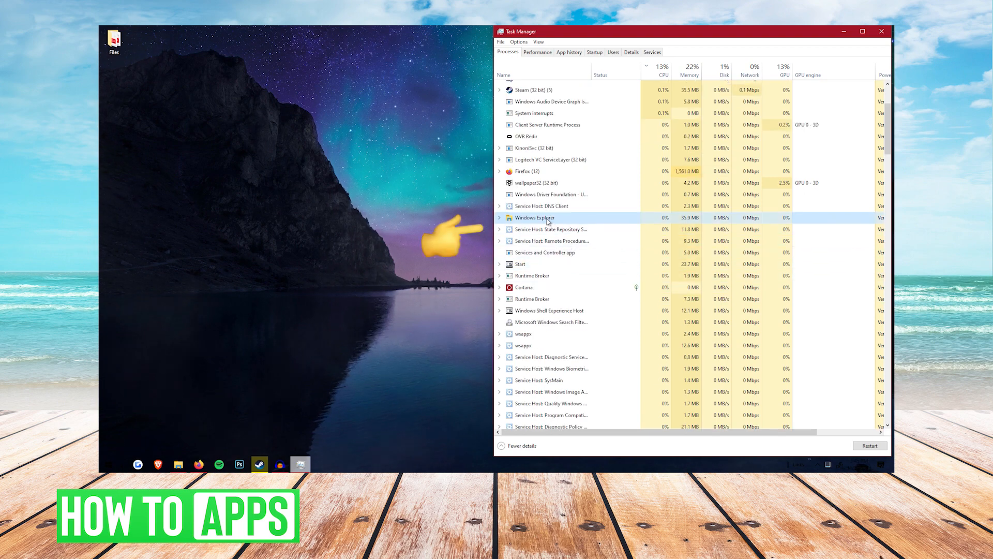
- Restart the Windows Explorer process from its right-click menu
right_click(534, 217)
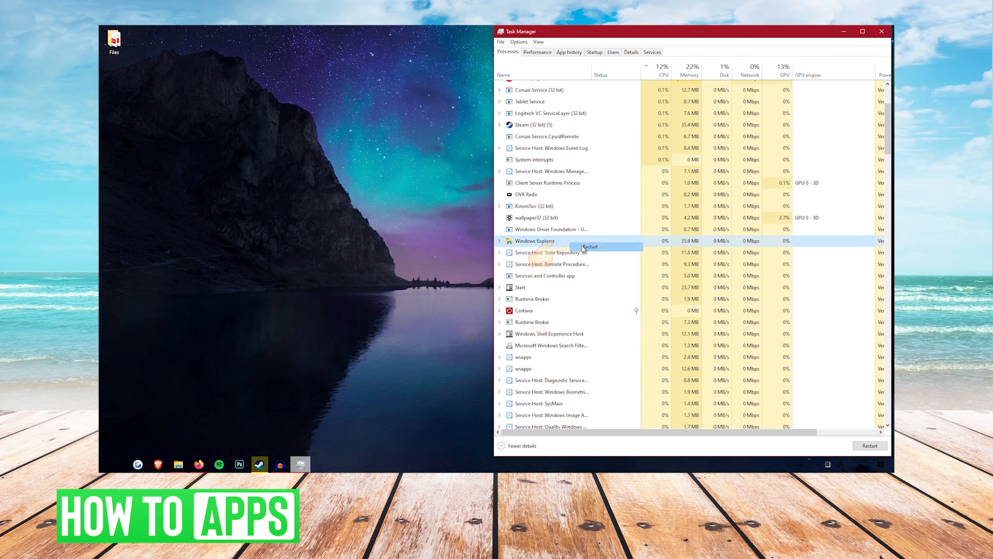
left_click(589, 246)
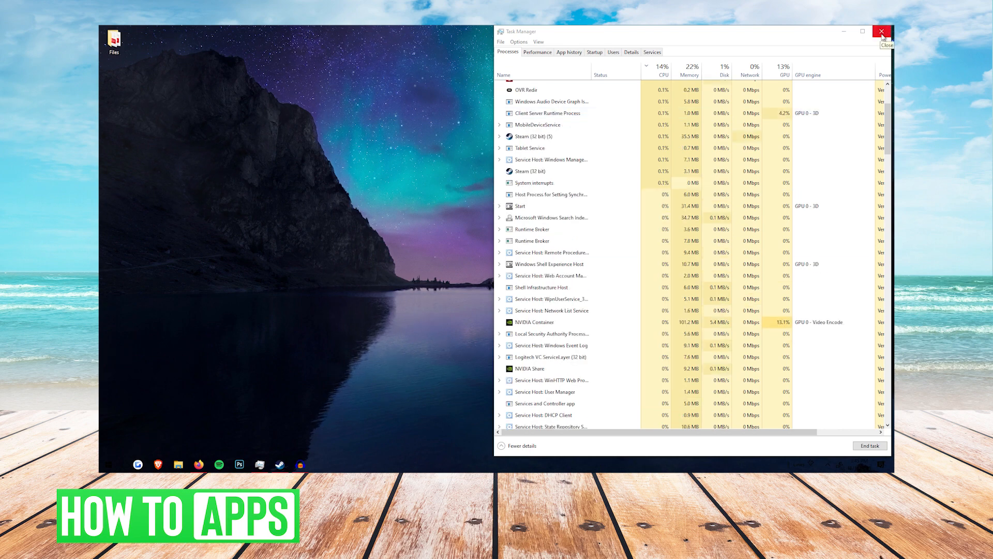
- Close Task Manager and type 'ads' and 'sdsdsa' into the taskbar search box
left_click(882, 30)
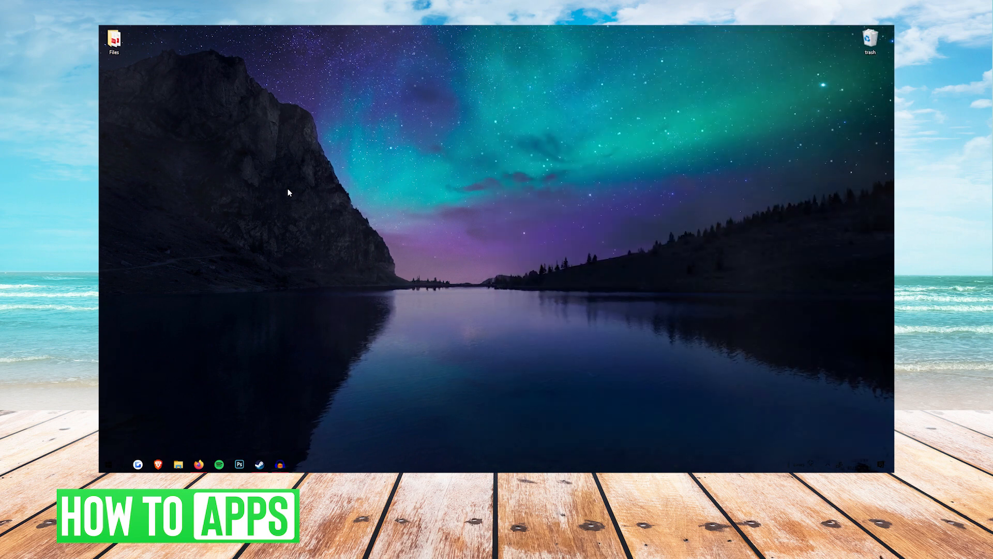
type("ads")
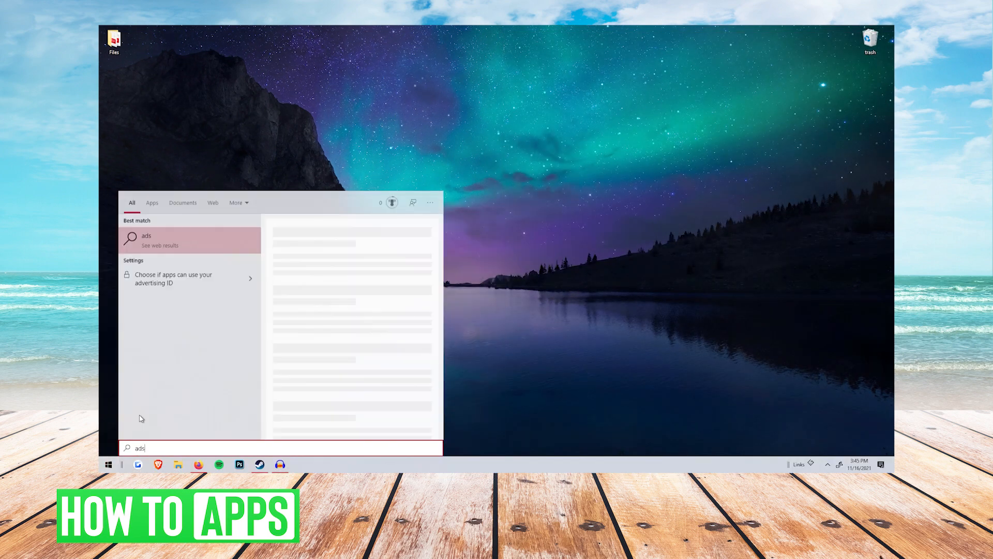
type("sdsdsa")
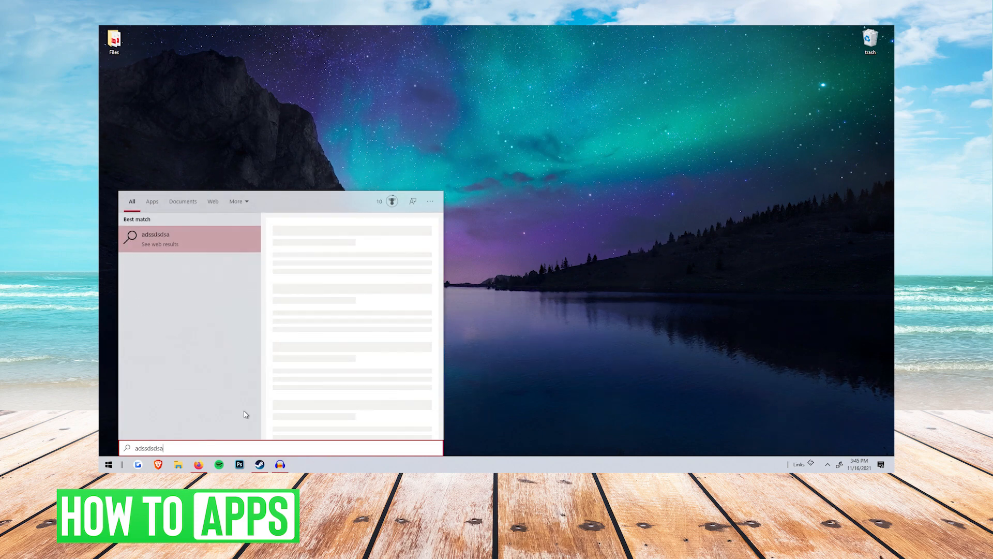